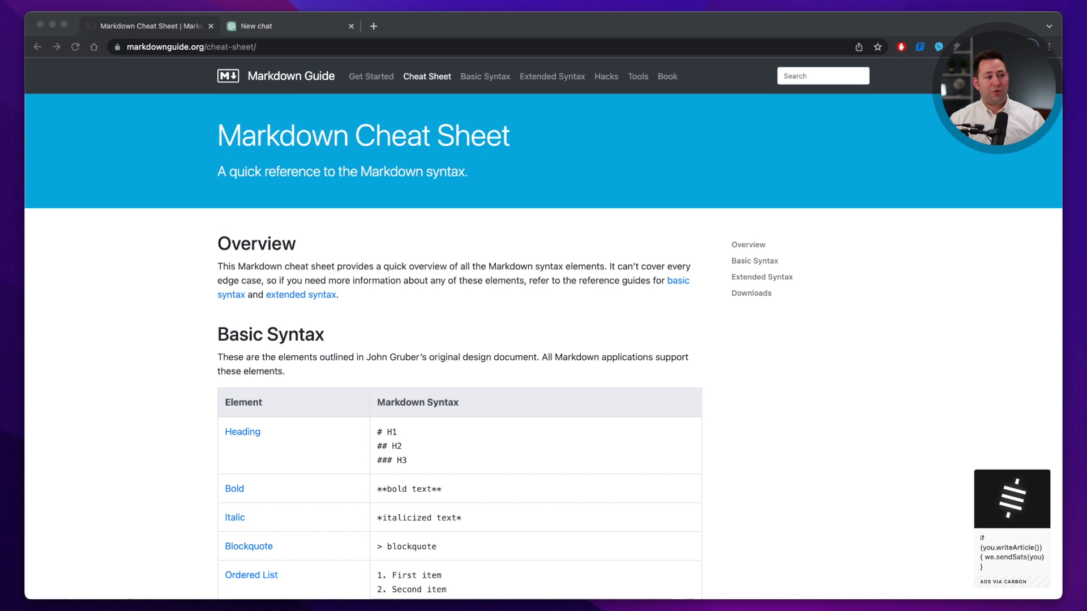
# Step: Scroll through the Basic Syntax and Extended Syntax tables down to the downloads section
pyautogui.scroll(-3)
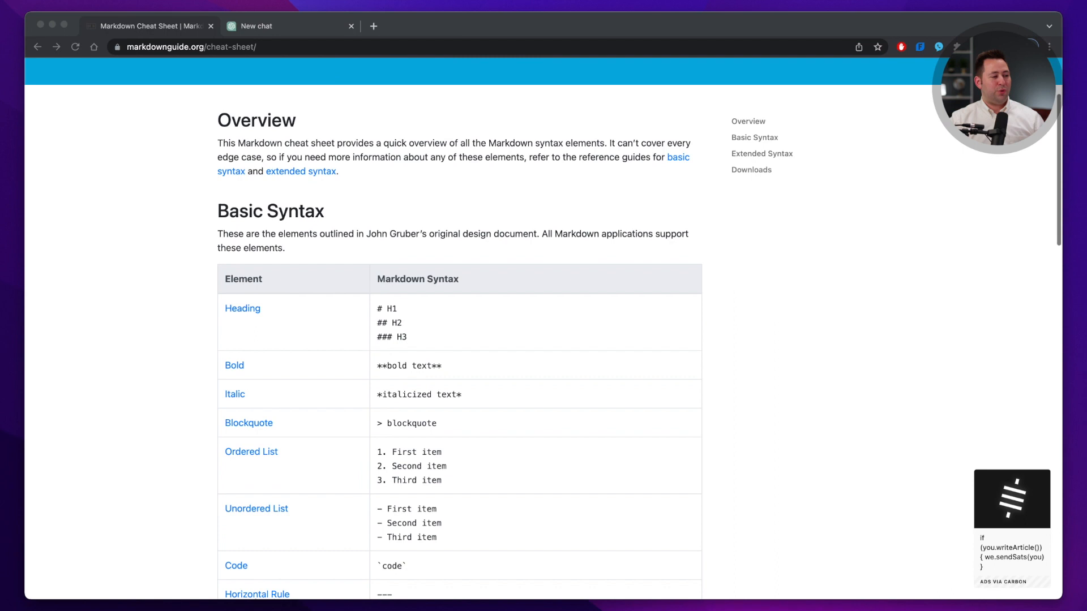
pyautogui.scroll(-3)
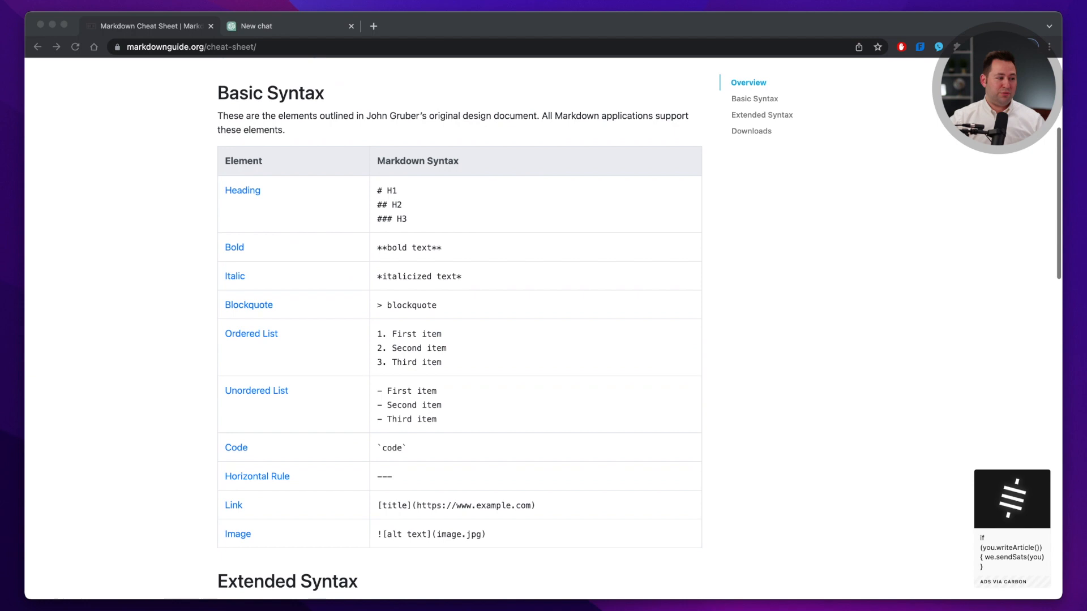
pyautogui.scroll(-3)
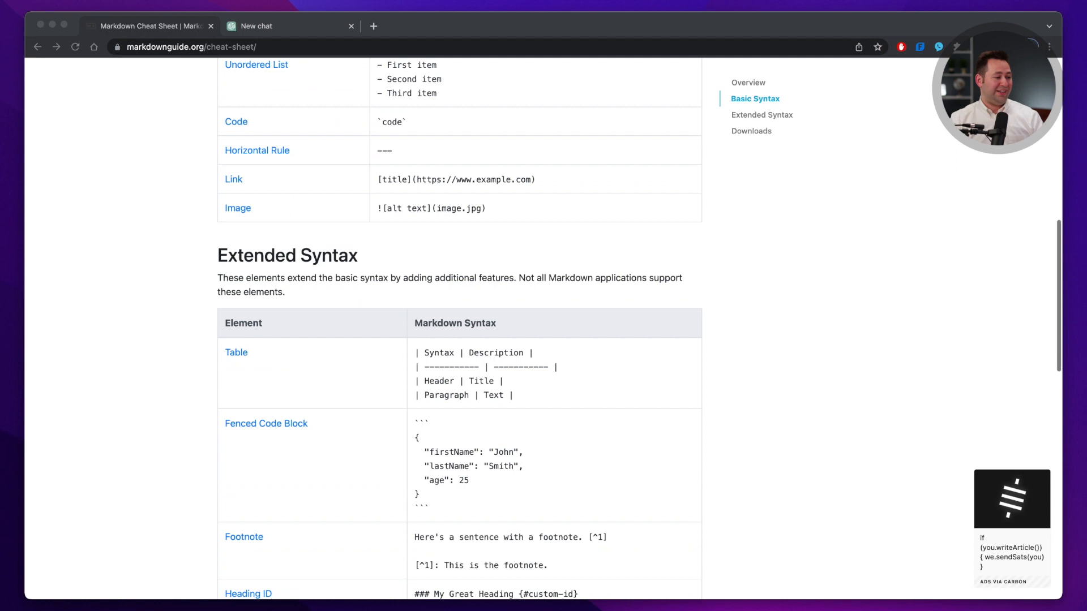
pyautogui.scroll(-3)
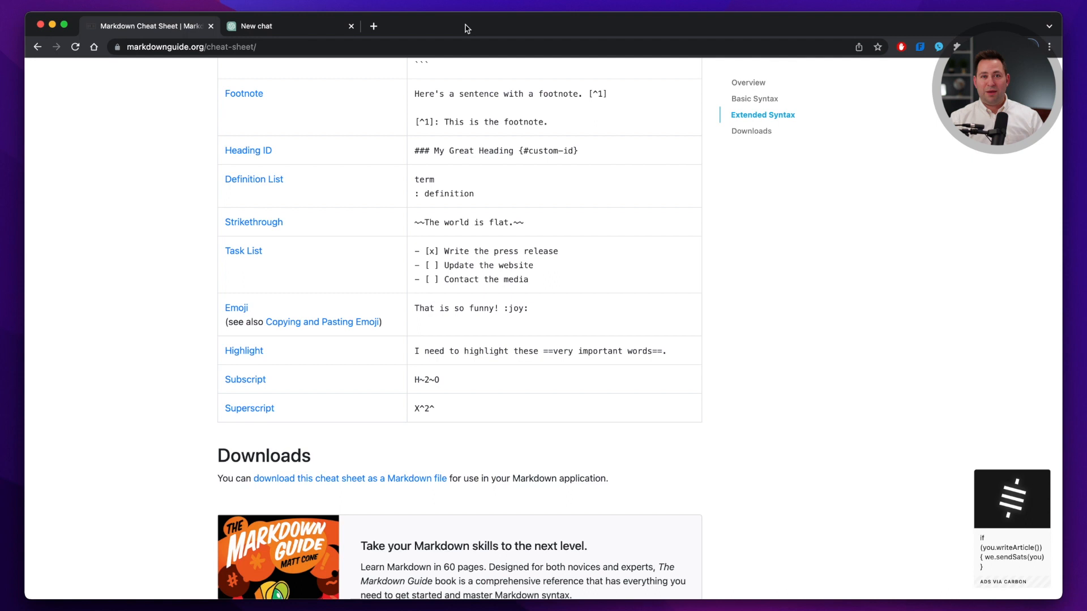
# Step: In a new GPT-4 chat, draft the constitutional lawyer prompt ending with '**Conclusion:** provide the first "C" paragraph.'
pyautogui.click(290, 26)
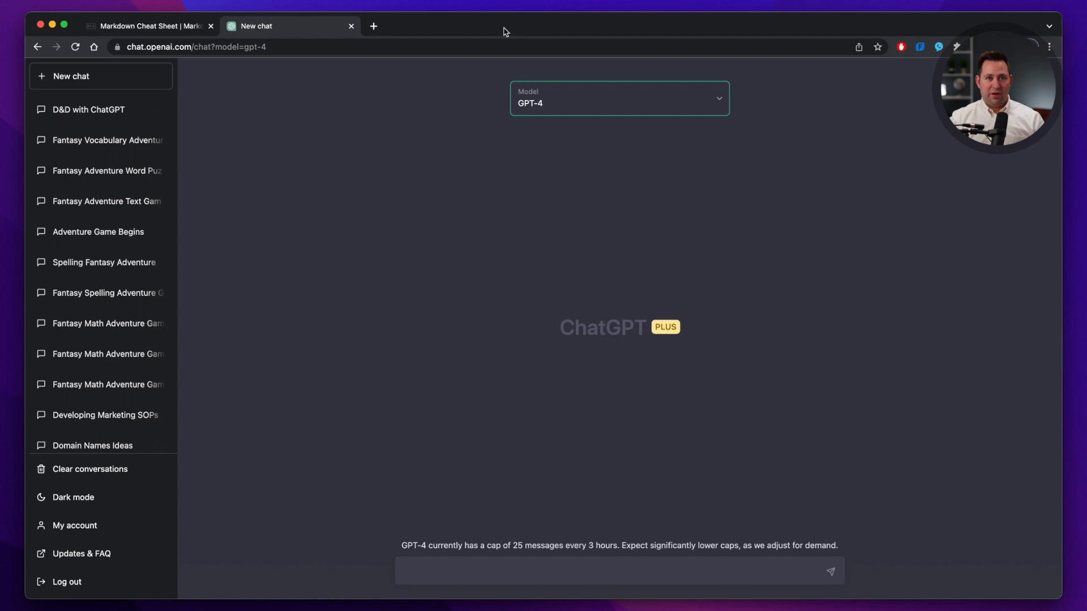
pyautogui.write('**Conclusion:** provide the first "C" paragraph.')
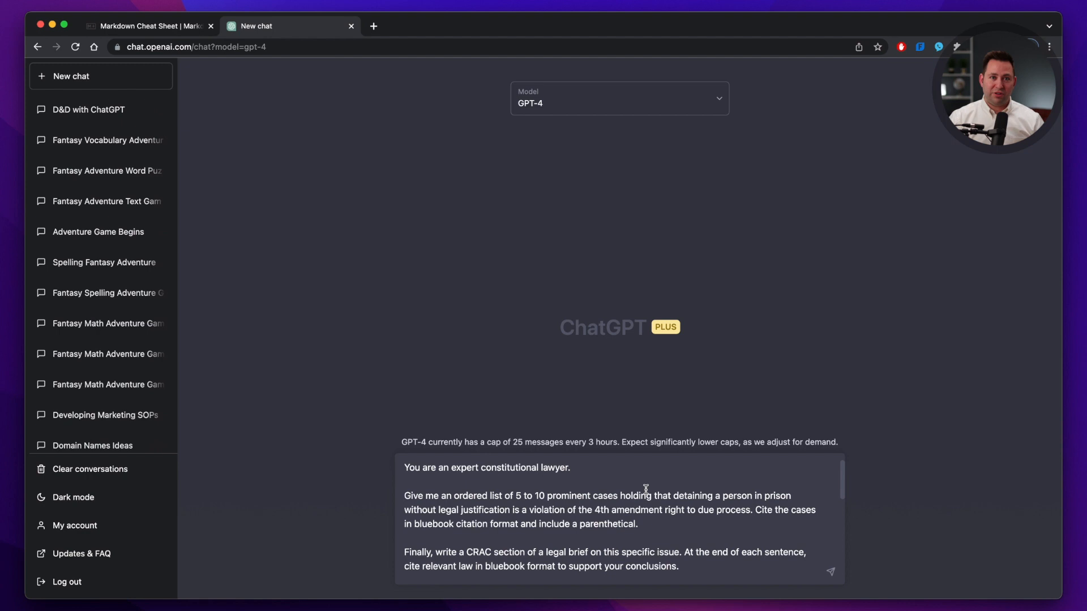
pyautogui.moveTo(629, 477)
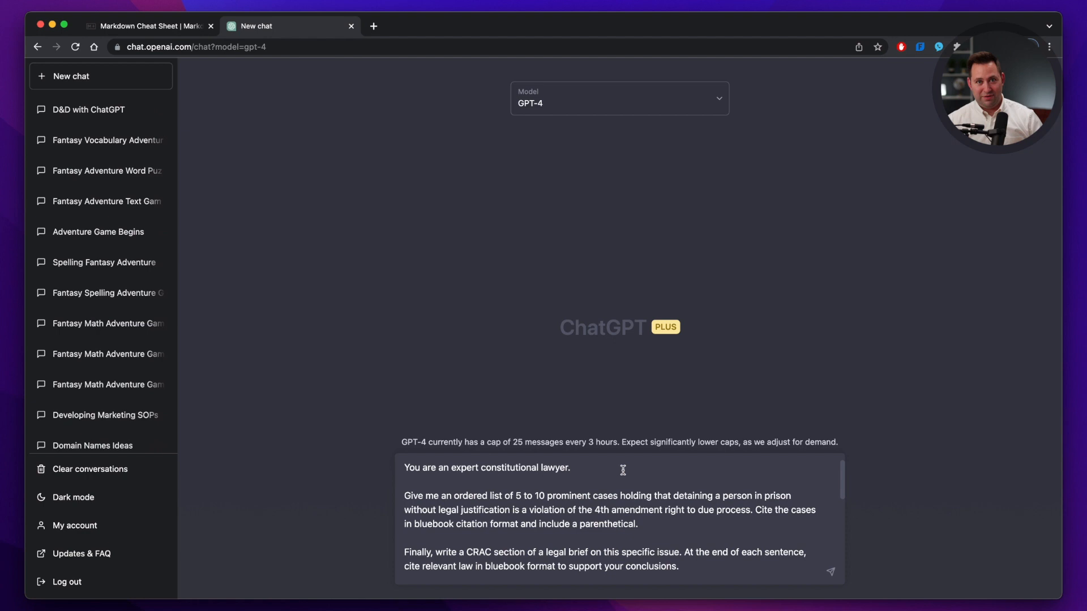
pyautogui.moveTo(643, 502)
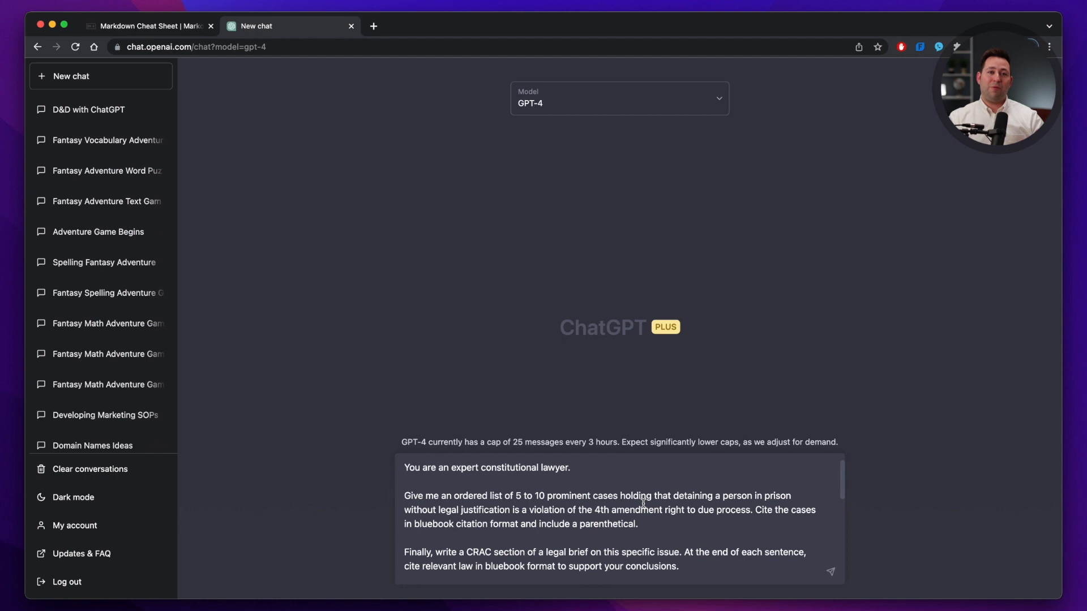
# Step: Append 'Provide your output in the following format:' after the CRAC brief instructions
pyautogui.scroll(-3)
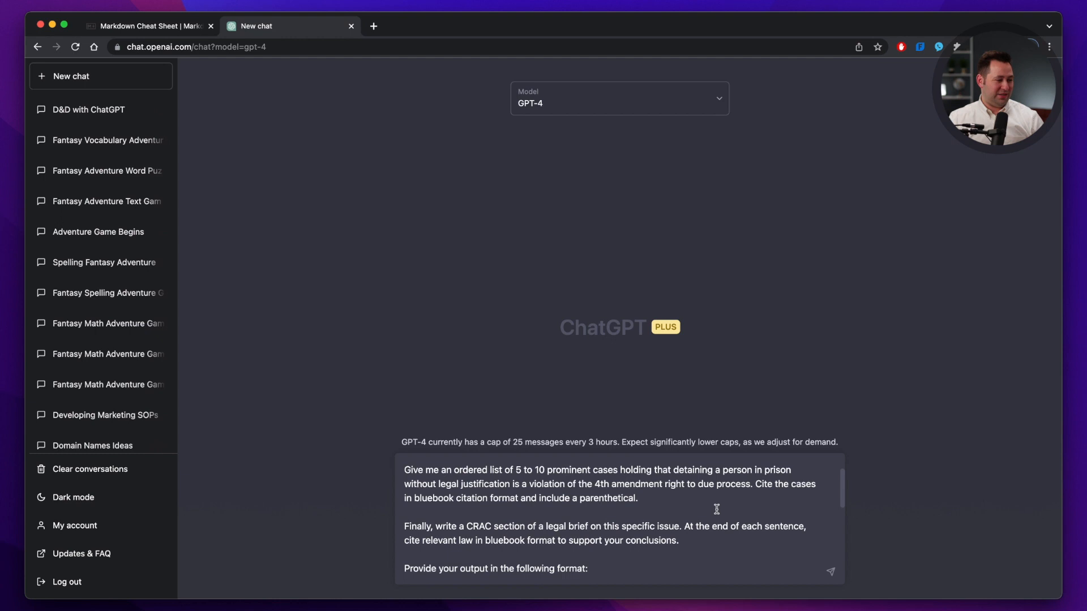
# Step: Add the template lines: Prominent Case List heading and bold Conclusion, Rule, Application, Conclusion paragraph labels
pyautogui.scroll(-3)
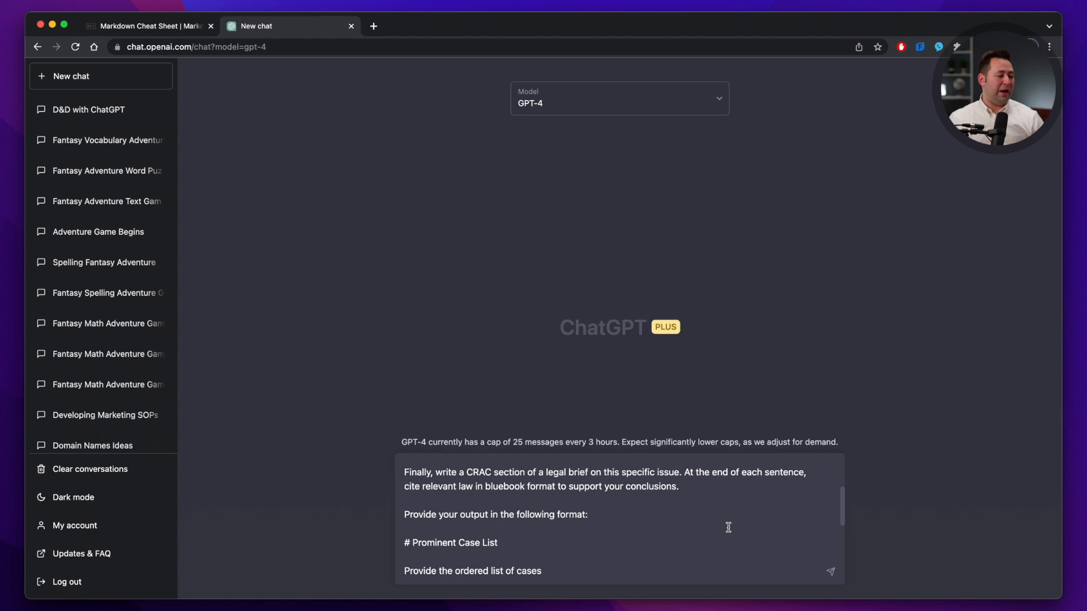
pyautogui.moveTo(741, 521)
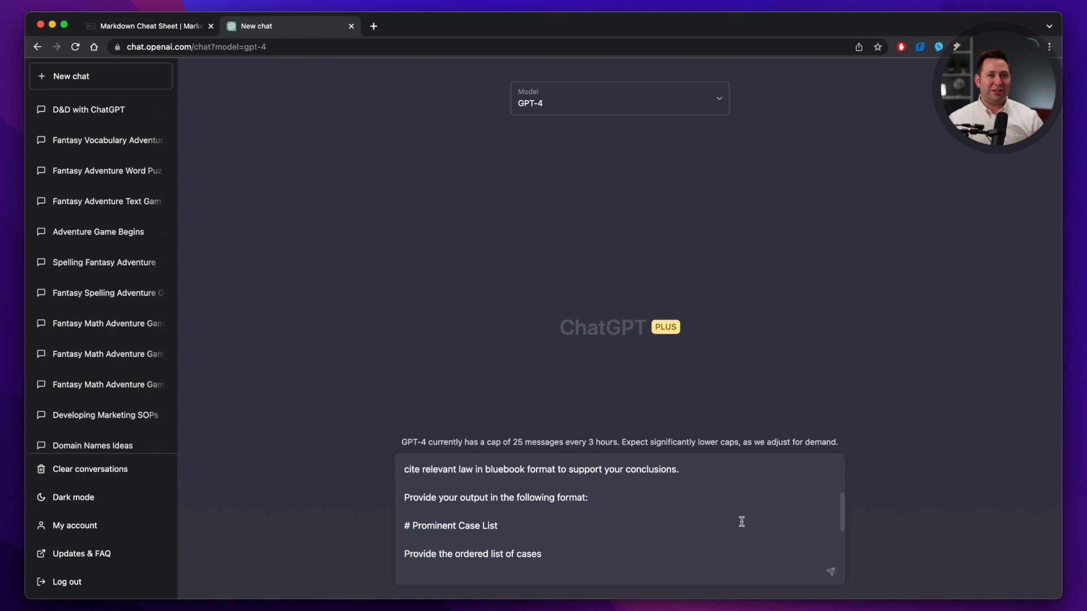
pyautogui.scroll(-3)
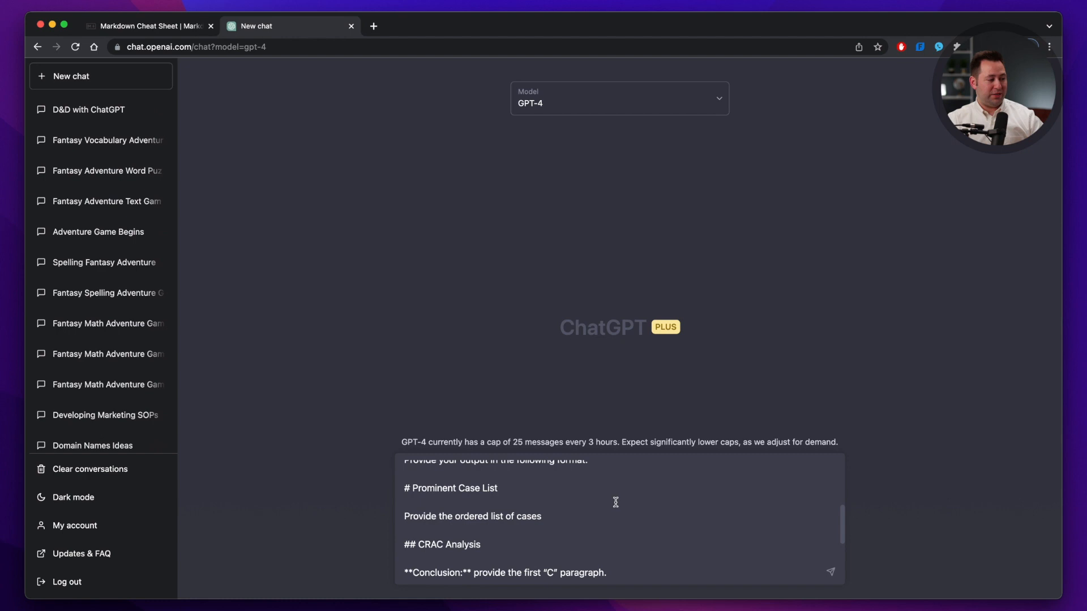
pyautogui.scroll(-3)
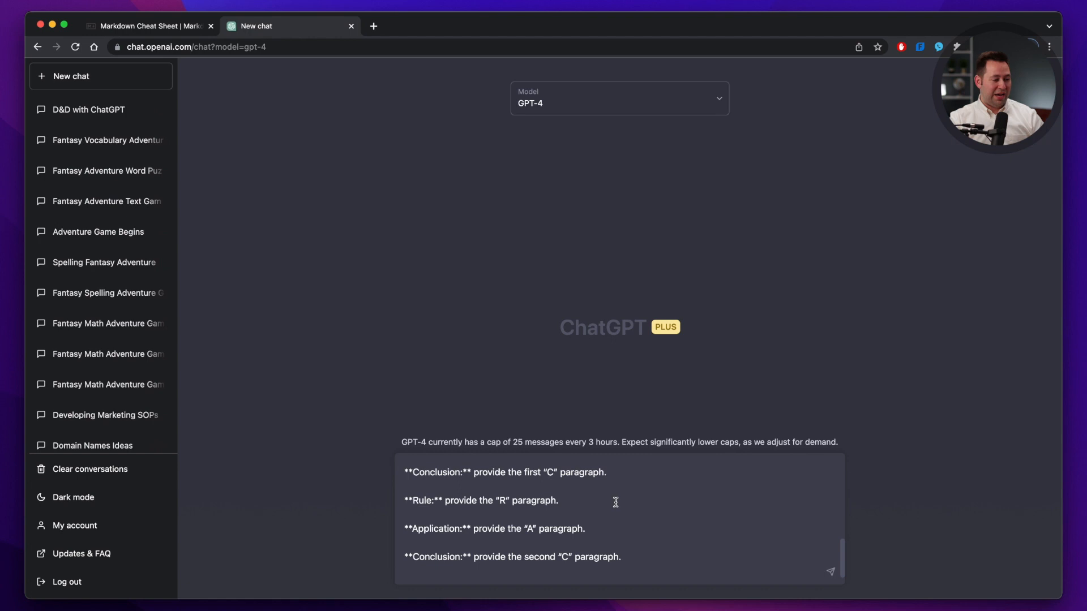
# Step: Send the prompt and follow GPT-4's reply listing five numbered cases under Prominent Case List
pyautogui.click(829, 571)
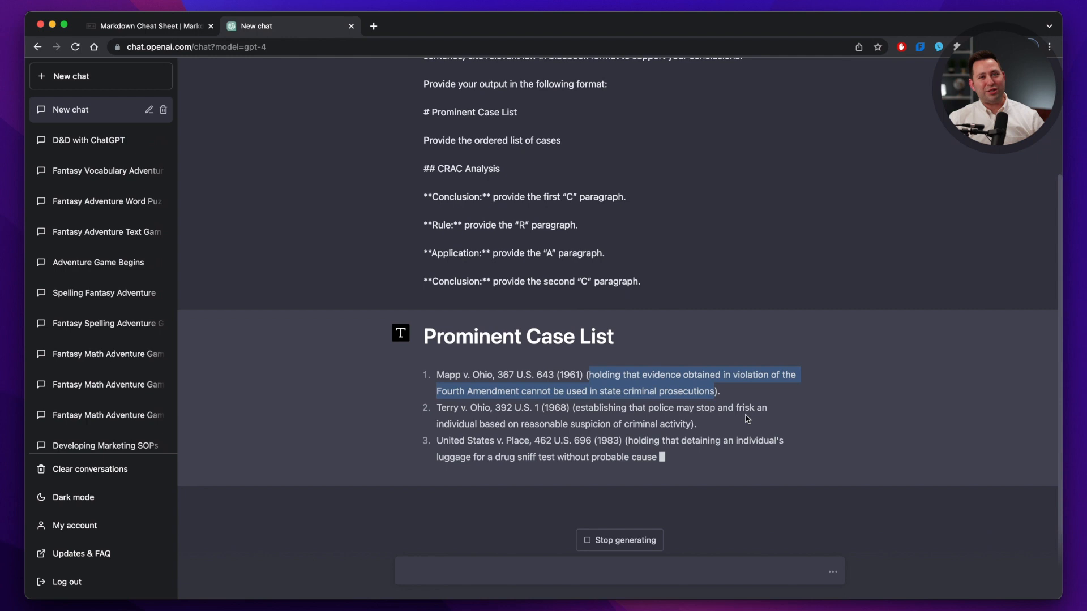
pyautogui.scroll(-3)
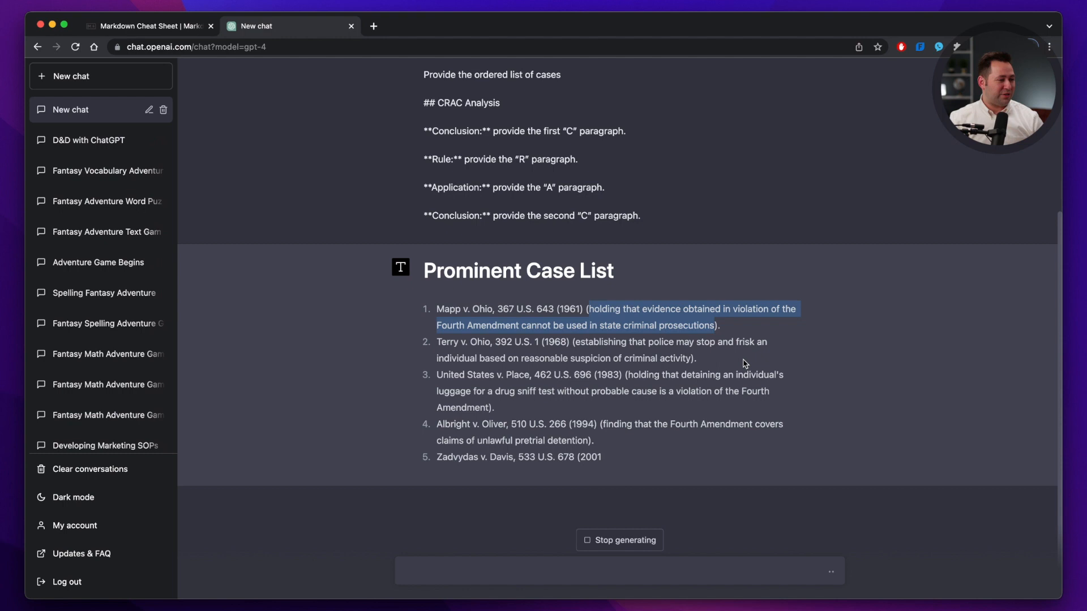
pyautogui.scroll(-3)
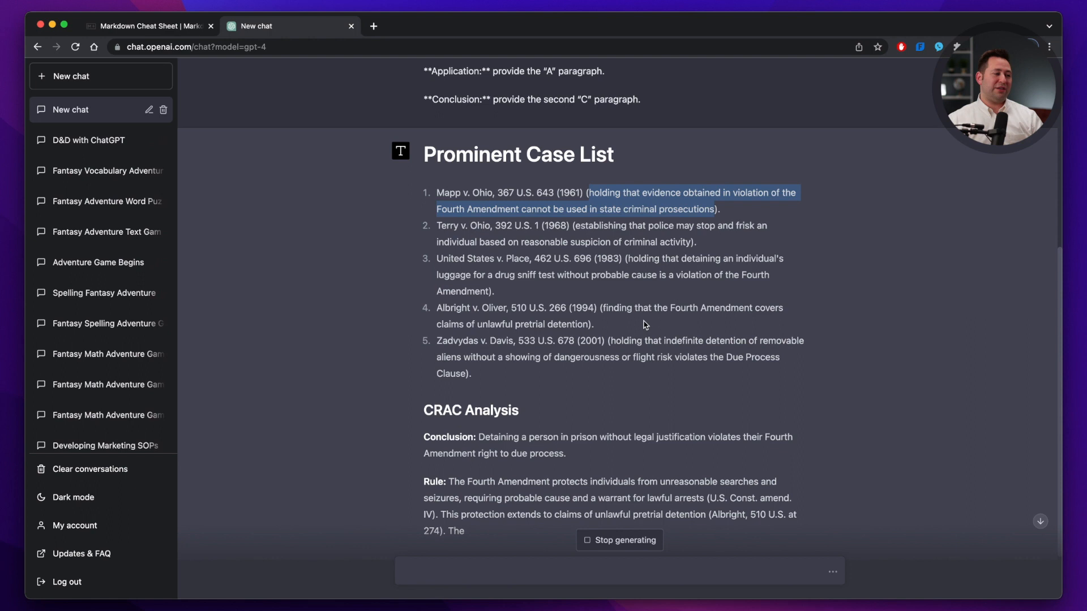
# Step: Scroll through the finishing CRAC Analysis with bold Application and final Conclusion paragraphs
pyautogui.scroll(3)
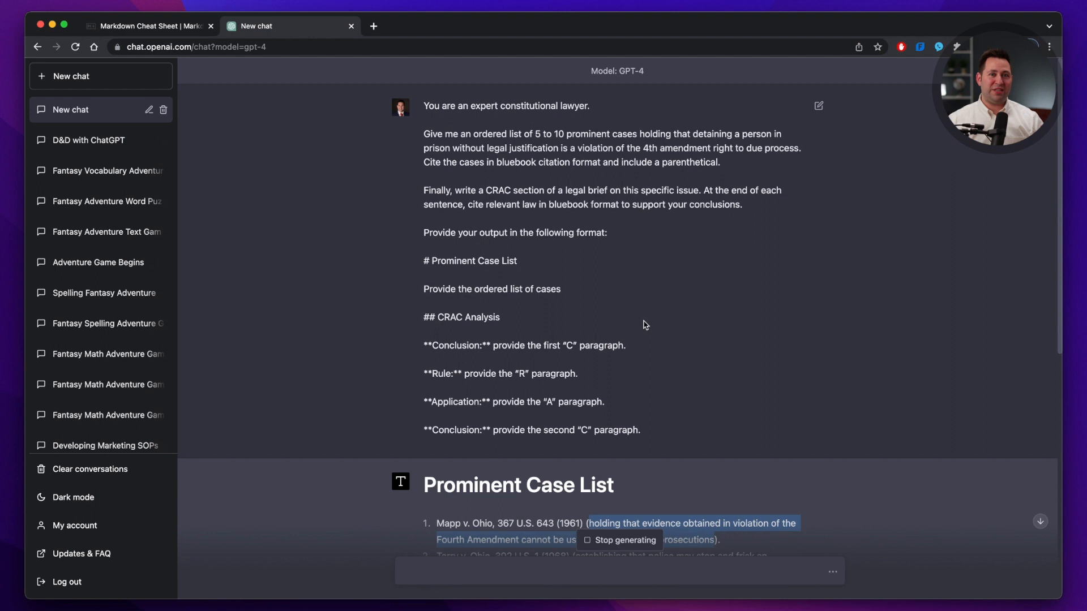
pyautogui.scroll(-3)
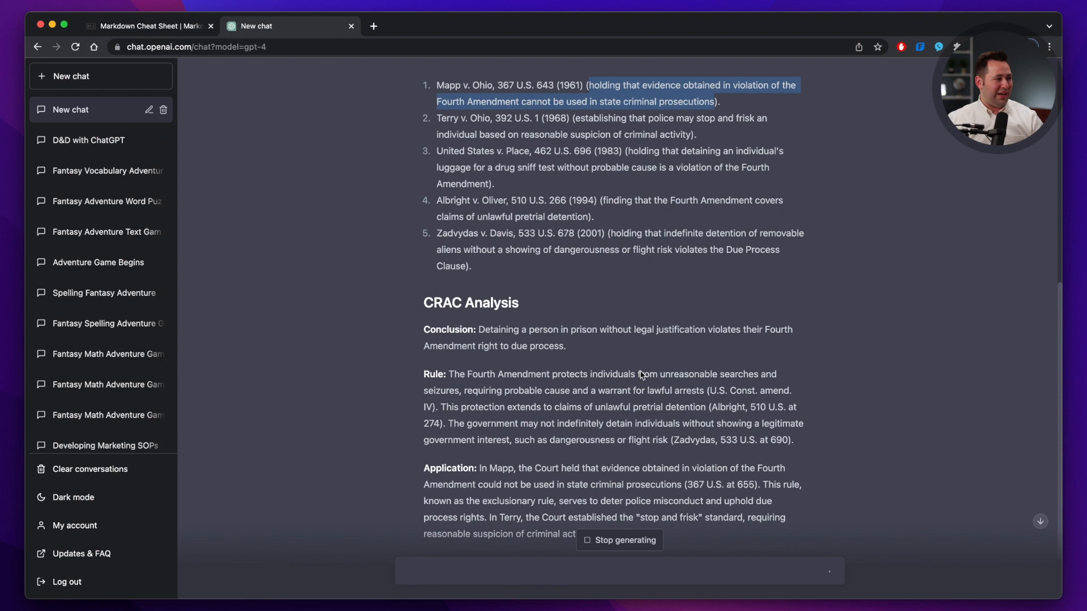
pyautogui.scroll(-3)
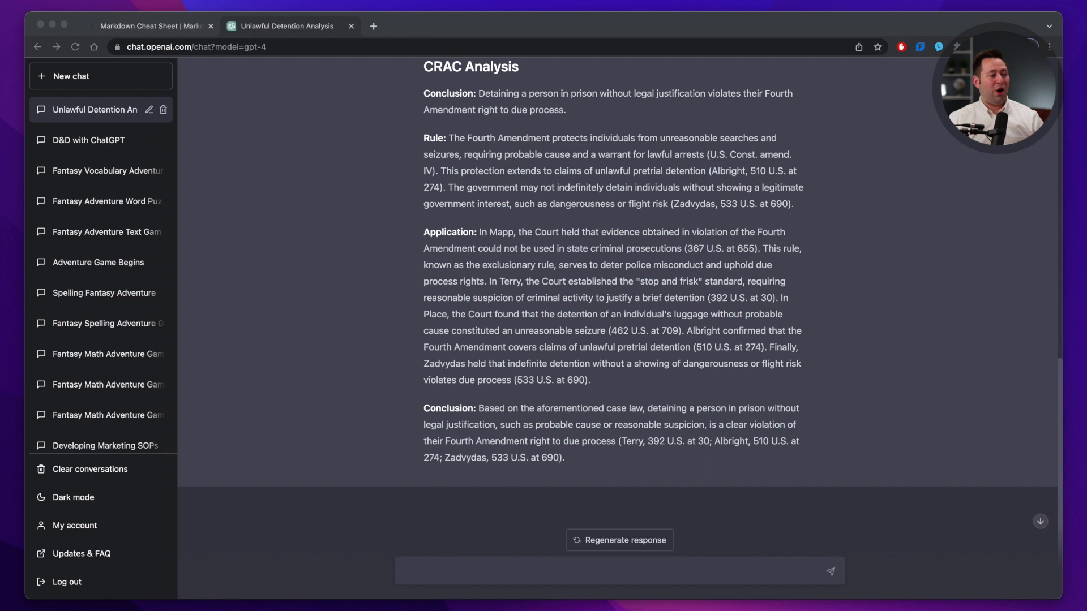
pyautogui.scroll(3)
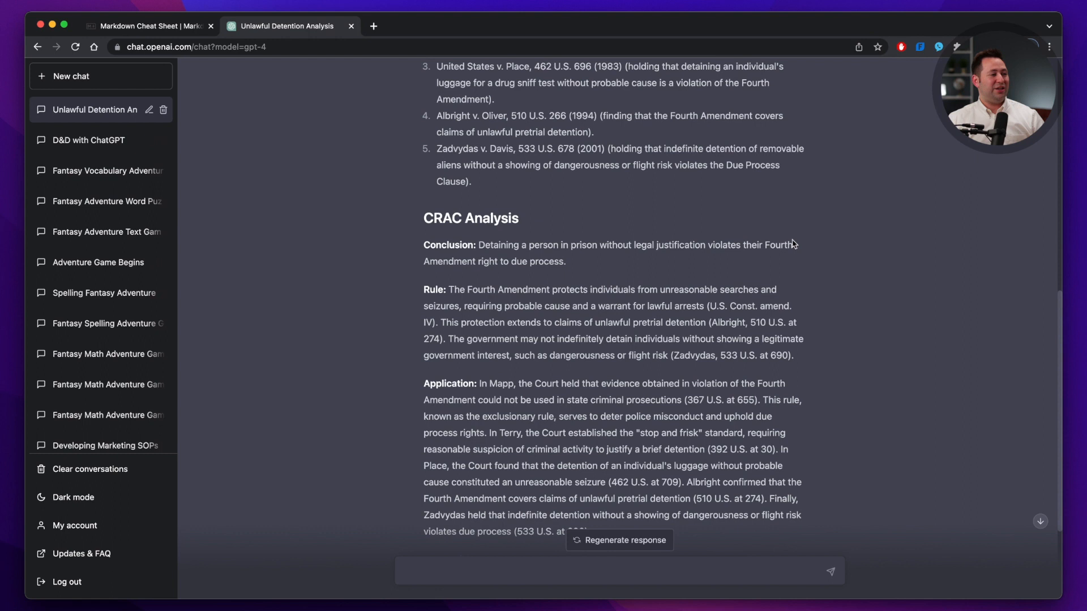
pyautogui.scroll(3)
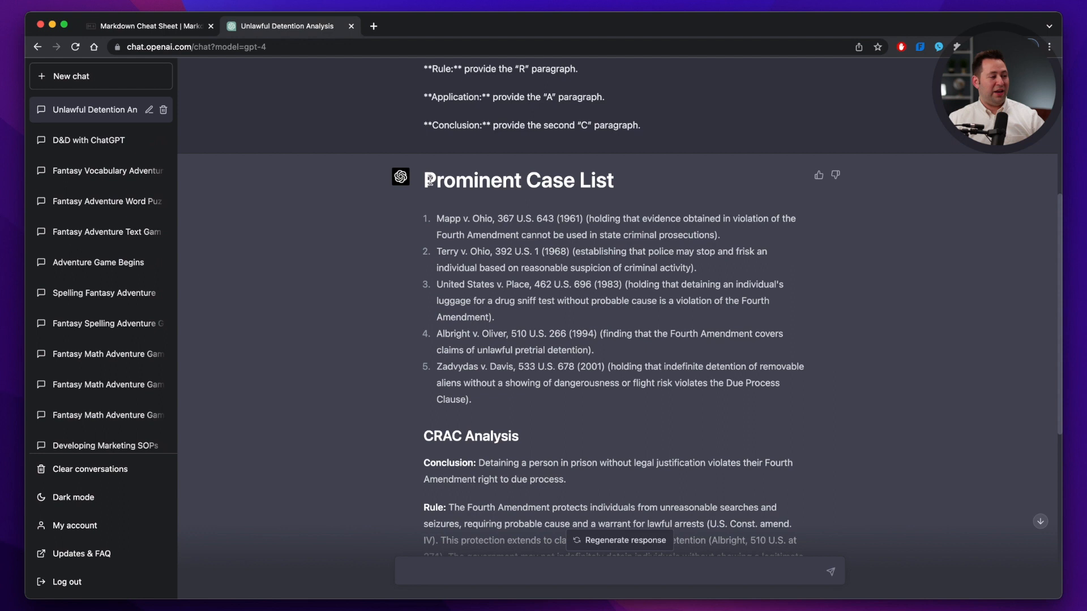
pyautogui.scroll(-3)
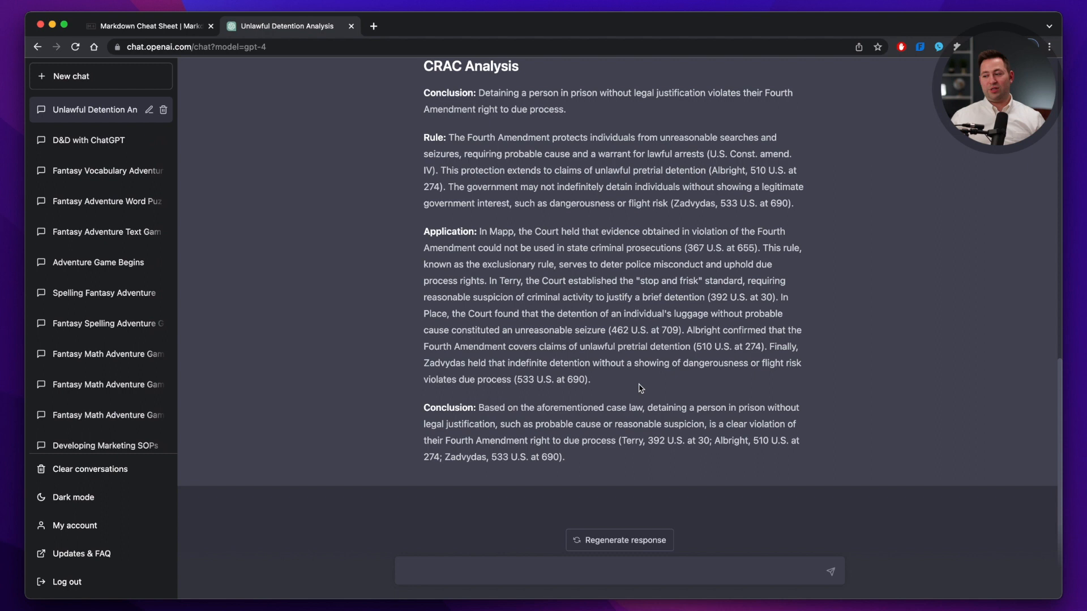